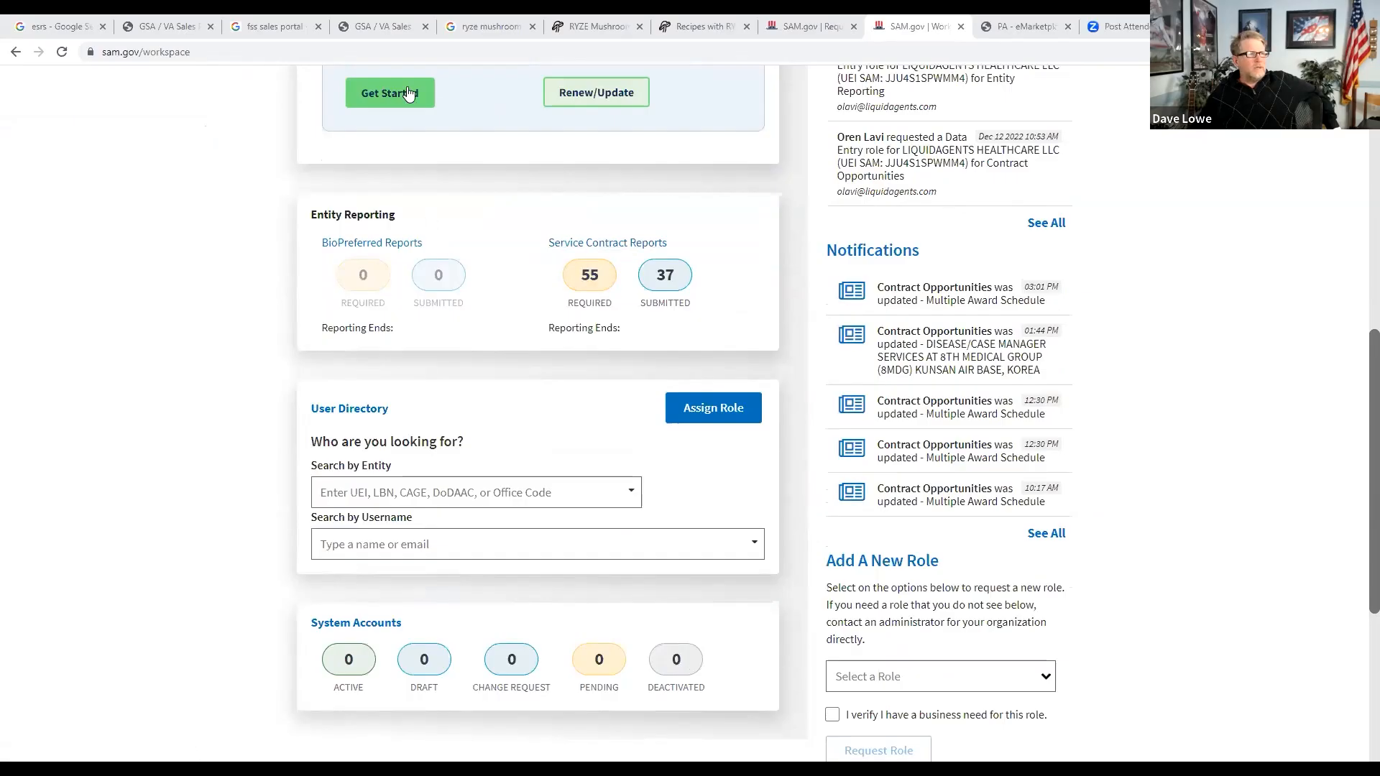
mouse_move(261, 315)
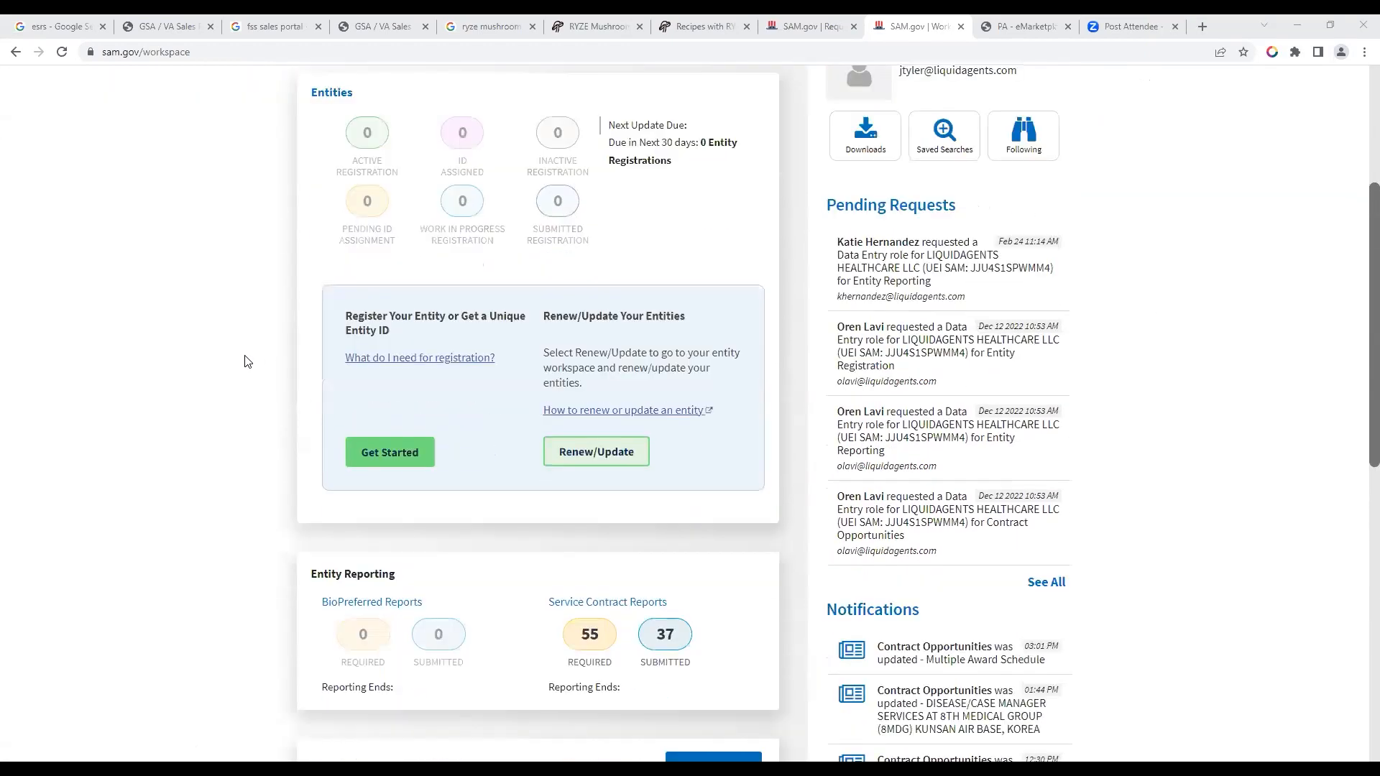
Navigate from the workspace to the User Directory listing the entity's five users.
scroll(down, 3)
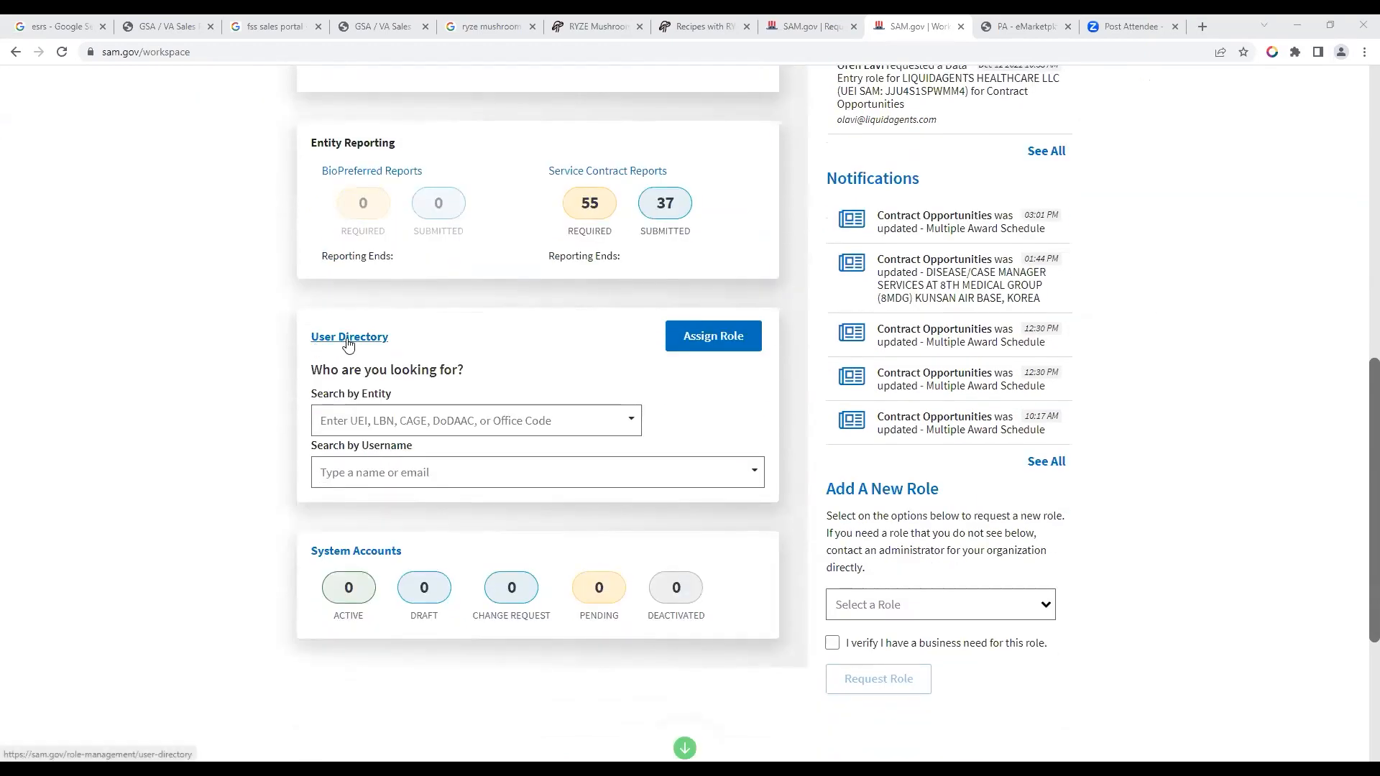
mouse_move(339, 342)
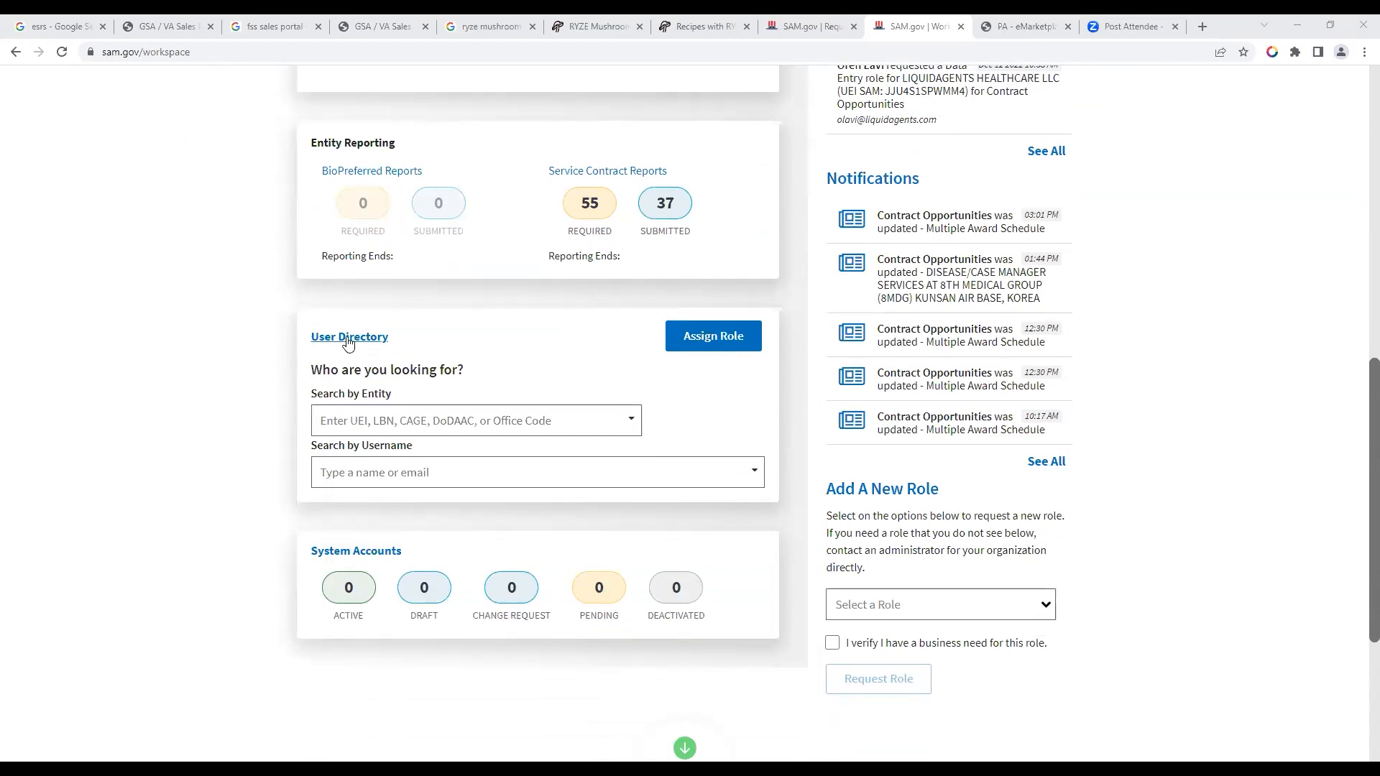
click(349, 336)
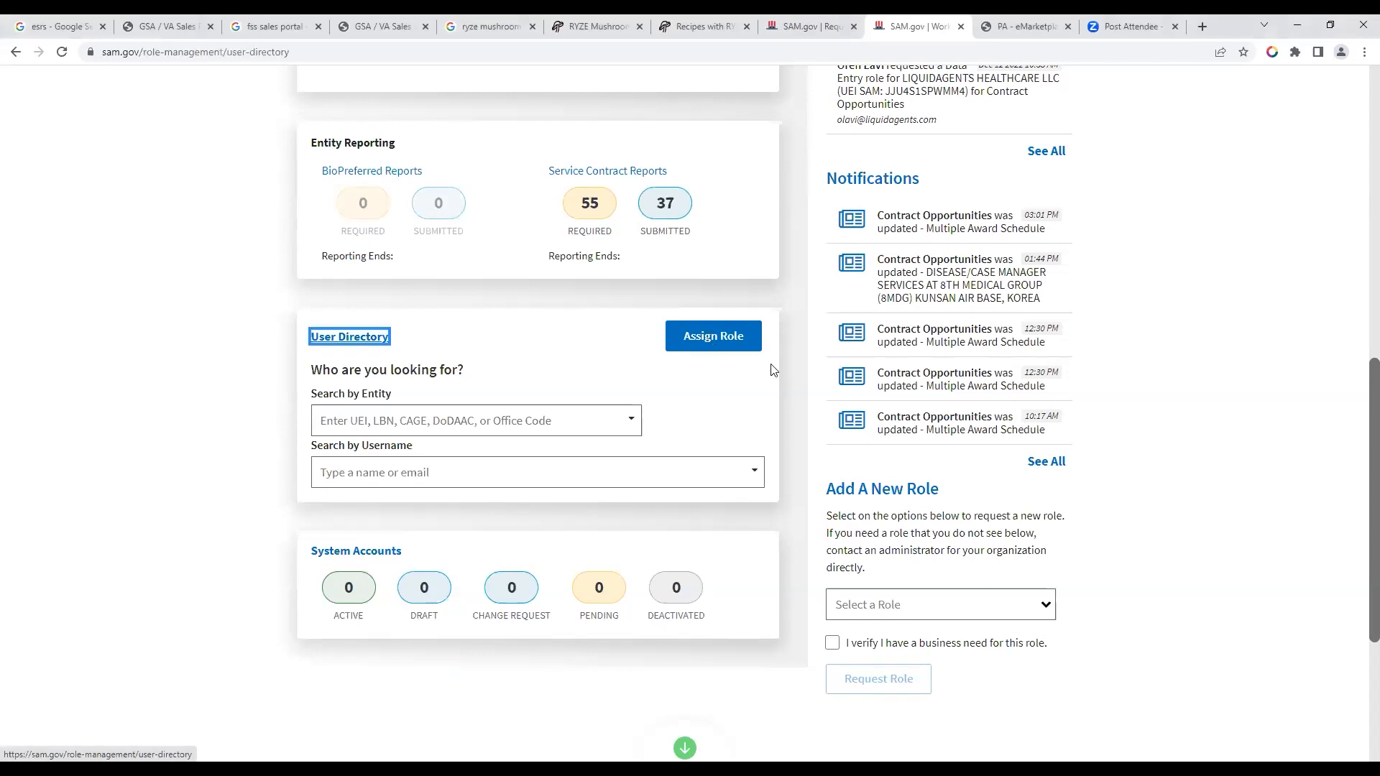
click(348, 336)
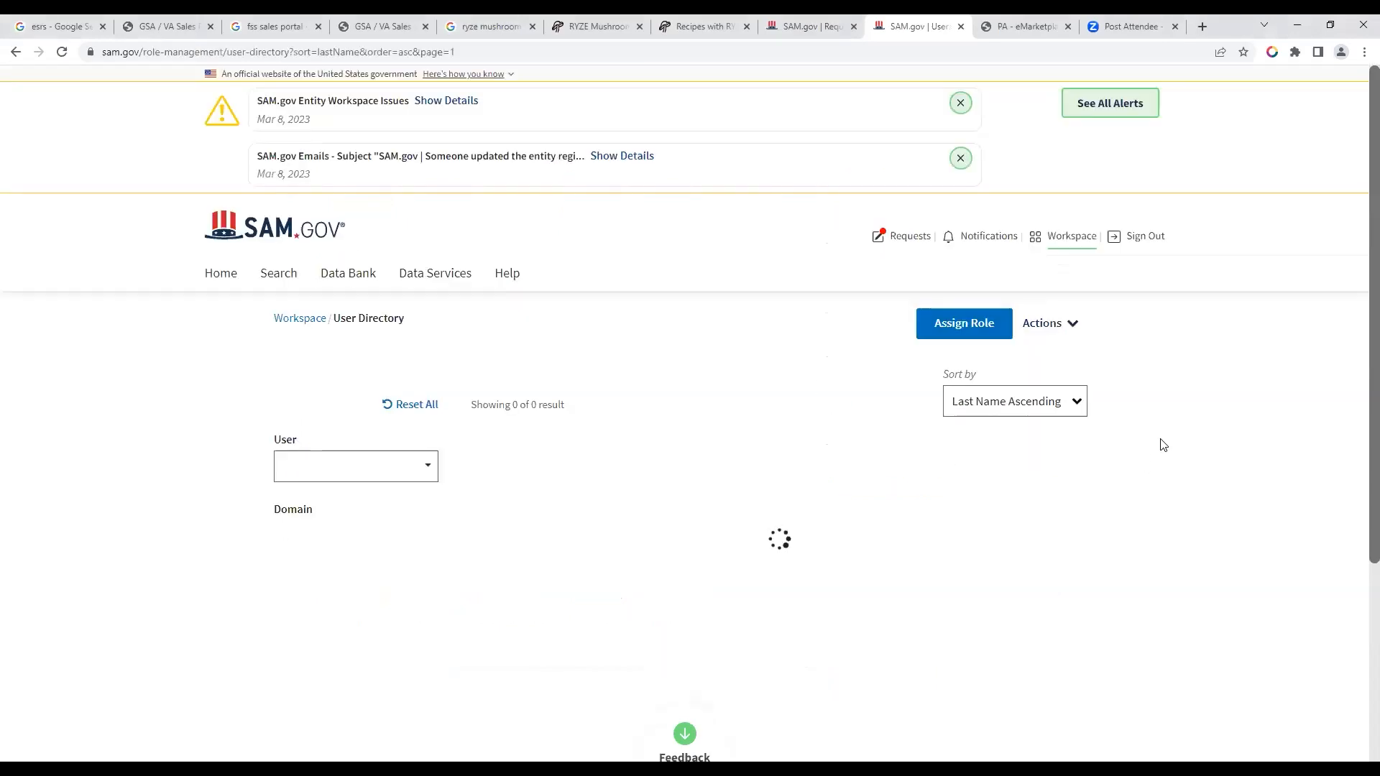
Dismiss the entity workspace issues alert and the SAM.gov emails alert.
click(960, 104)
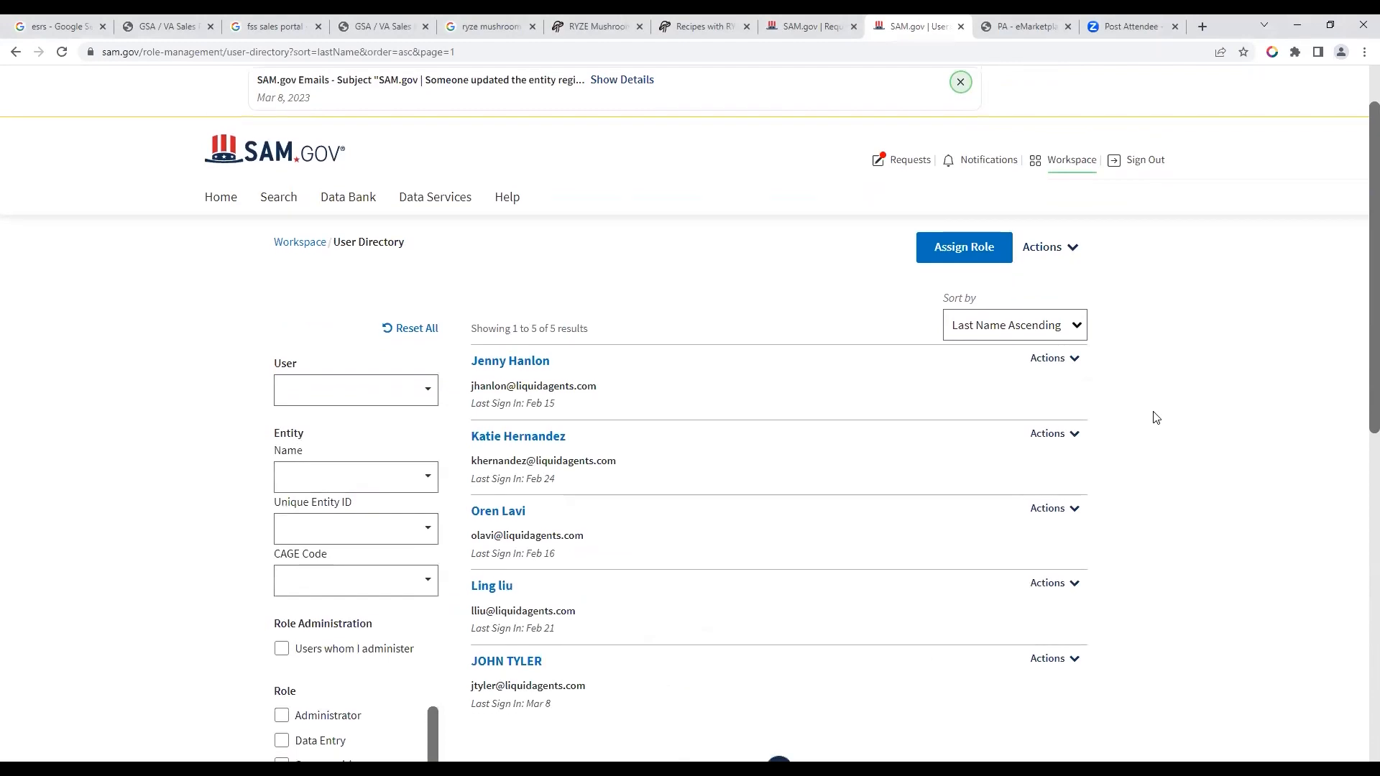
click(959, 82)
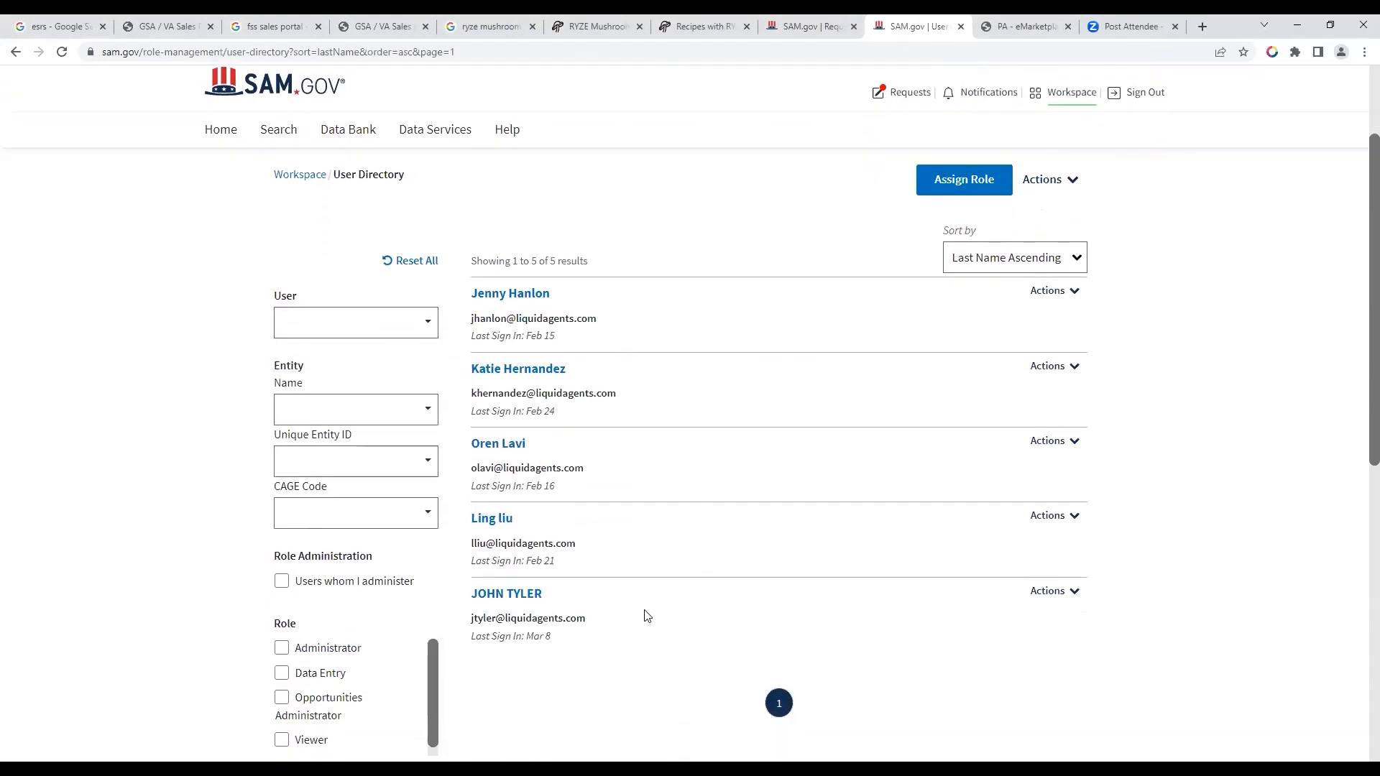
mouse_move(1085, 298)
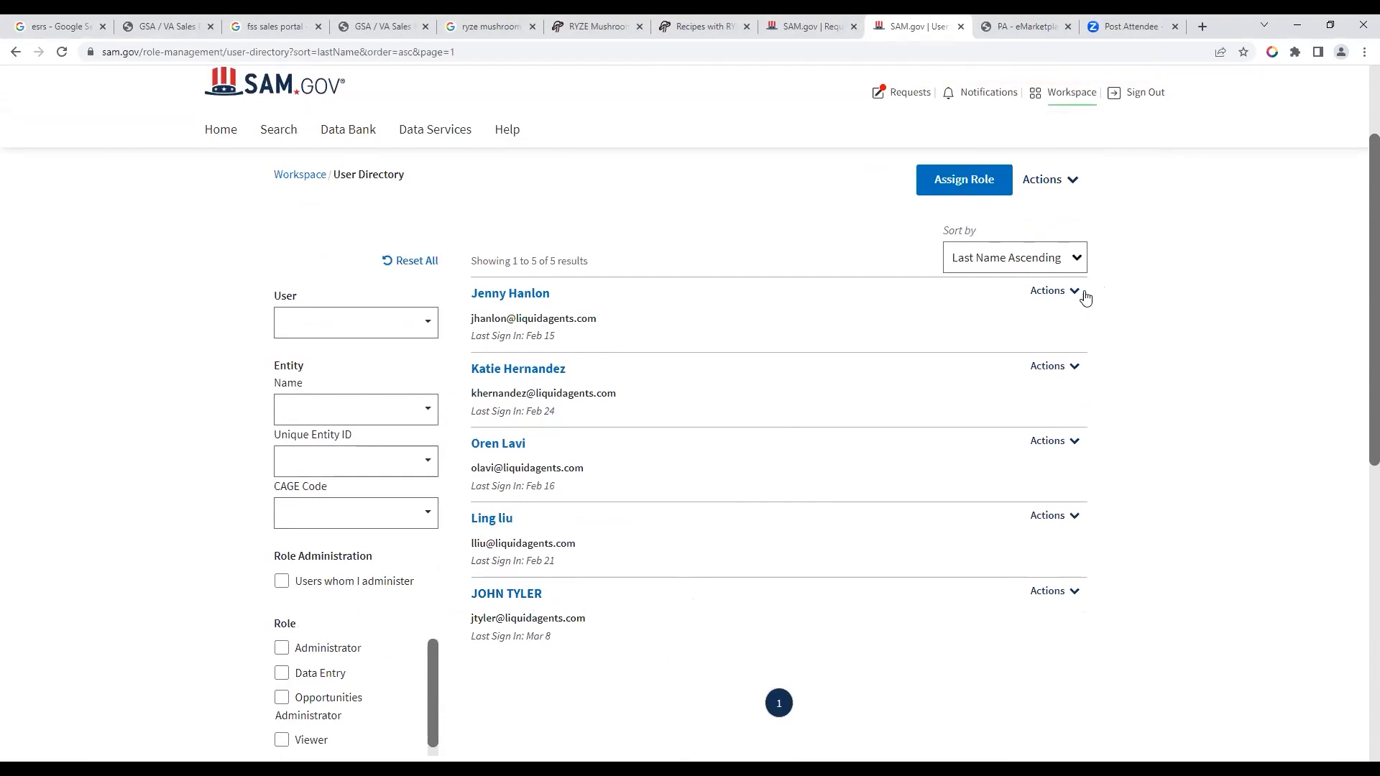
click(1052, 290)
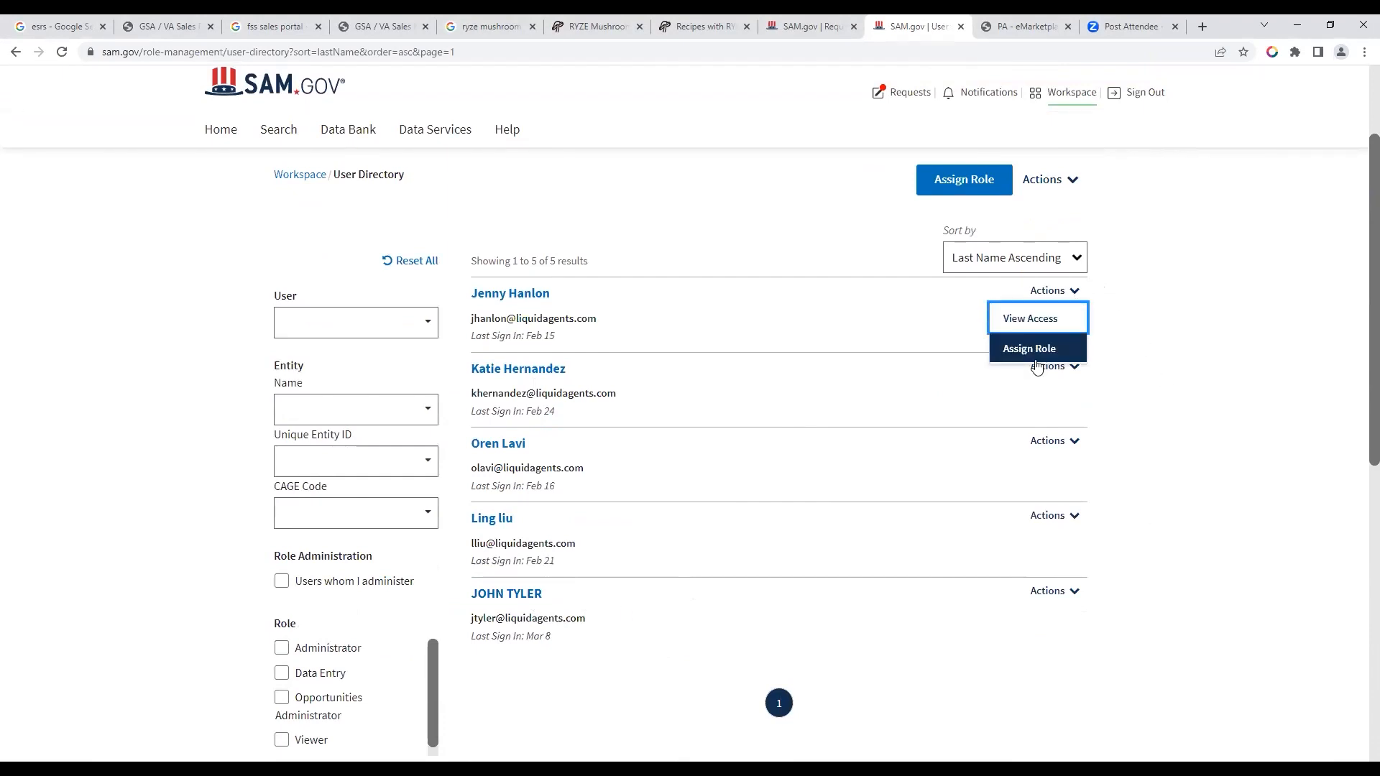
mouse_move(1116, 354)
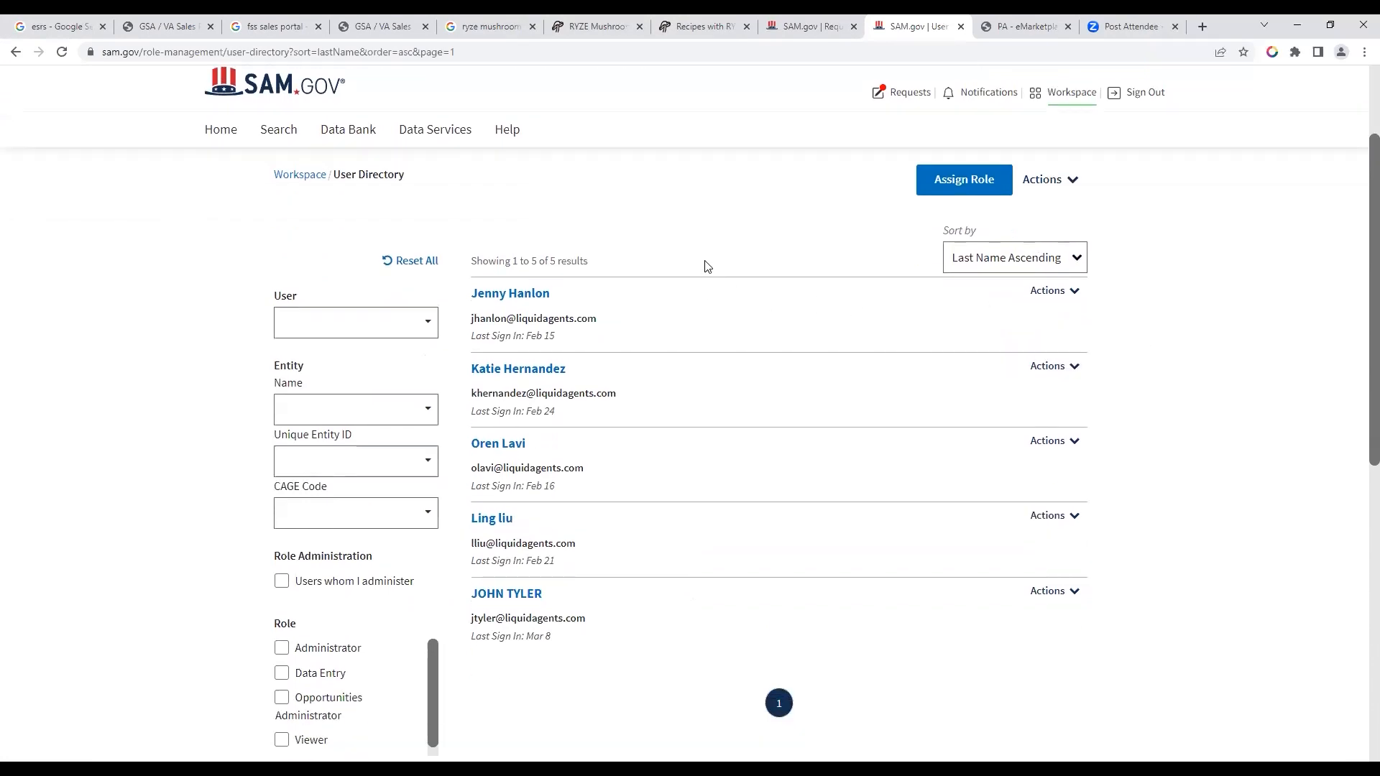
mouse_move(702, 232)
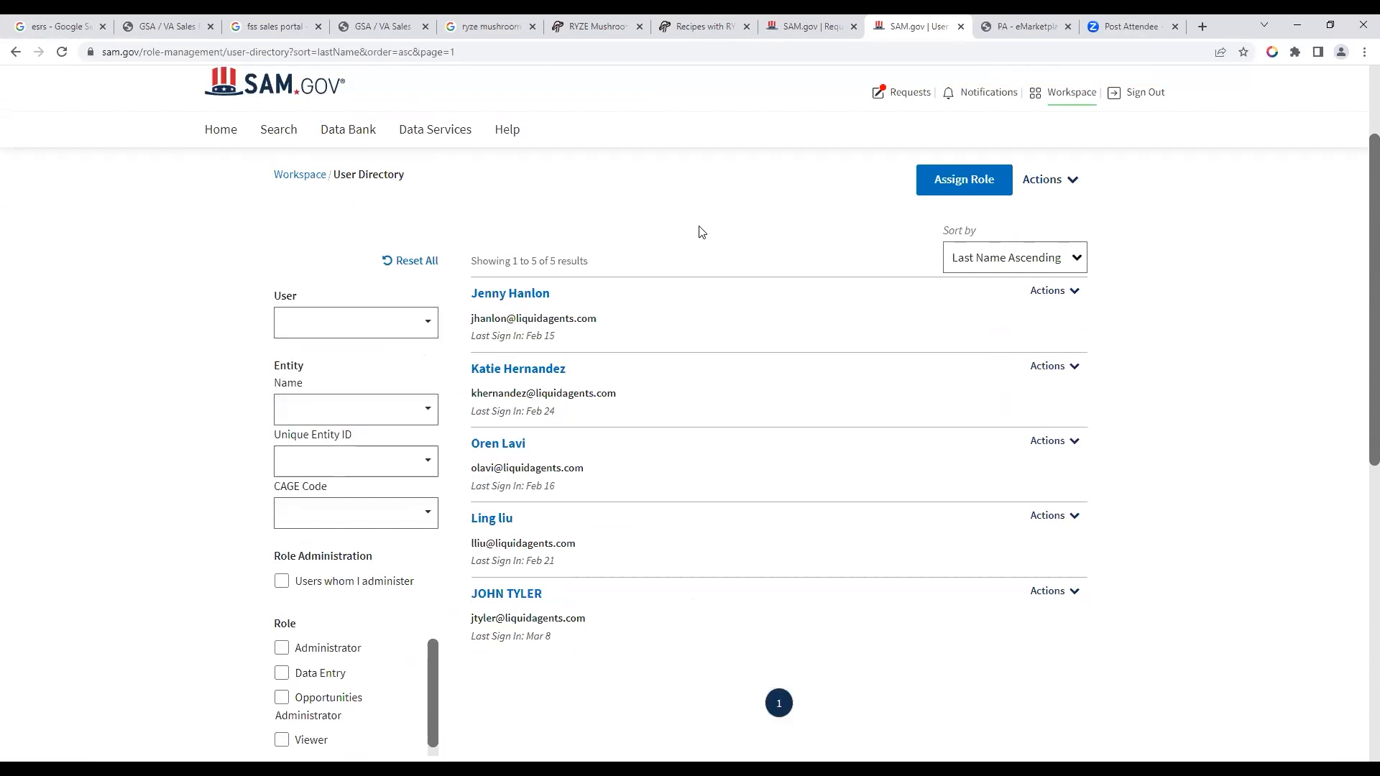
mouse_move(801, 61)
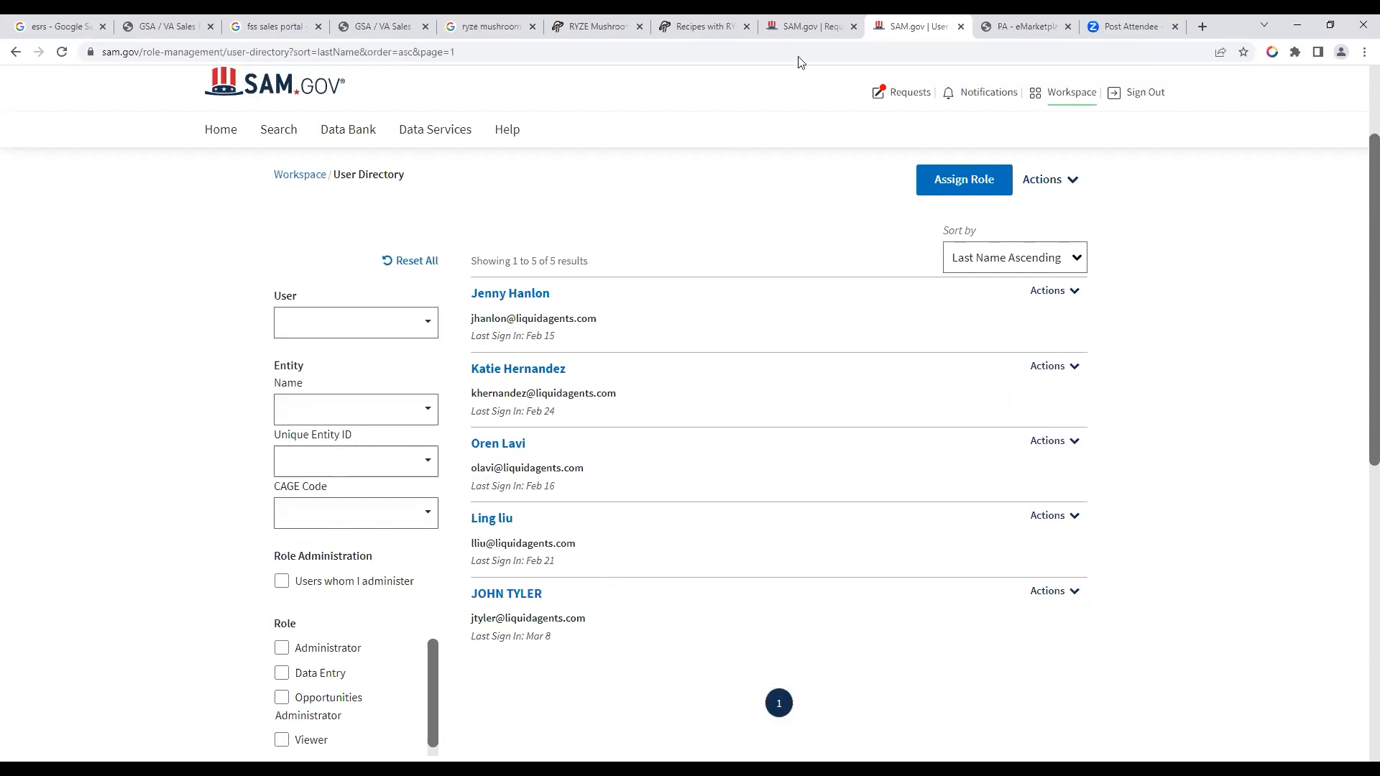